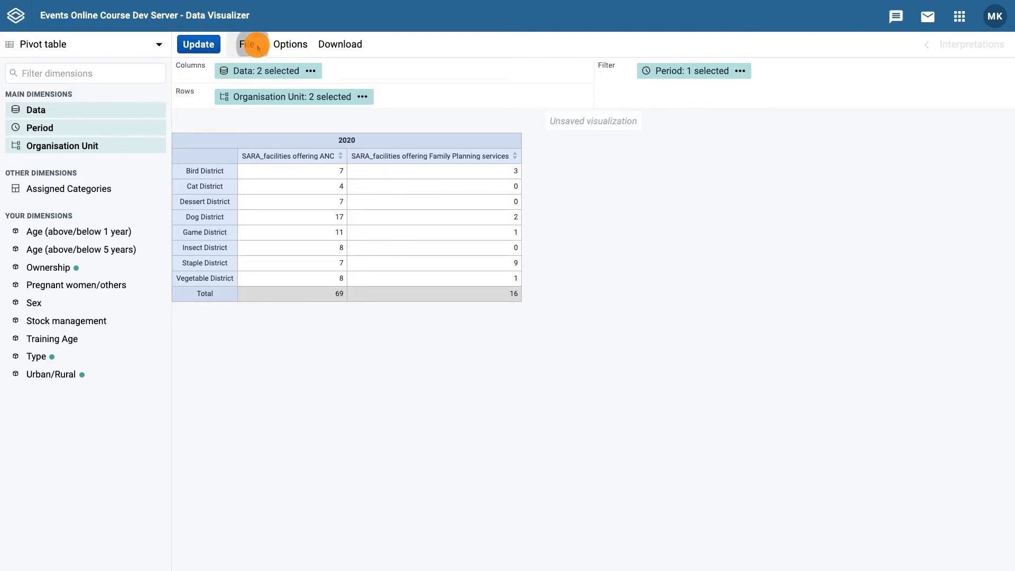
Start a new blank visualization from the File menu.
{"action": "left_click", "coordinate": [247, 45]}
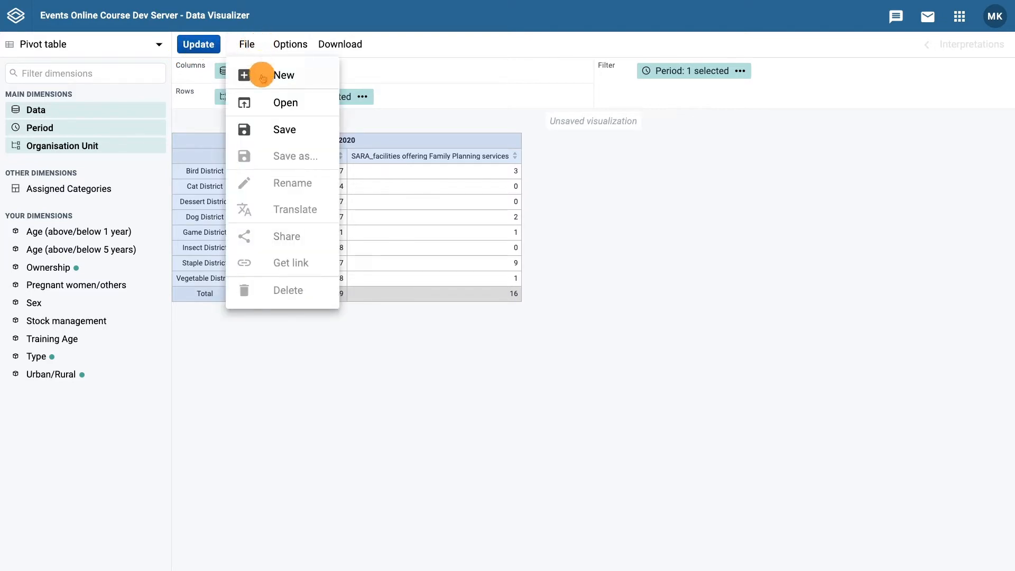
{"action": "left_click", "coordinate": [283, 75]}
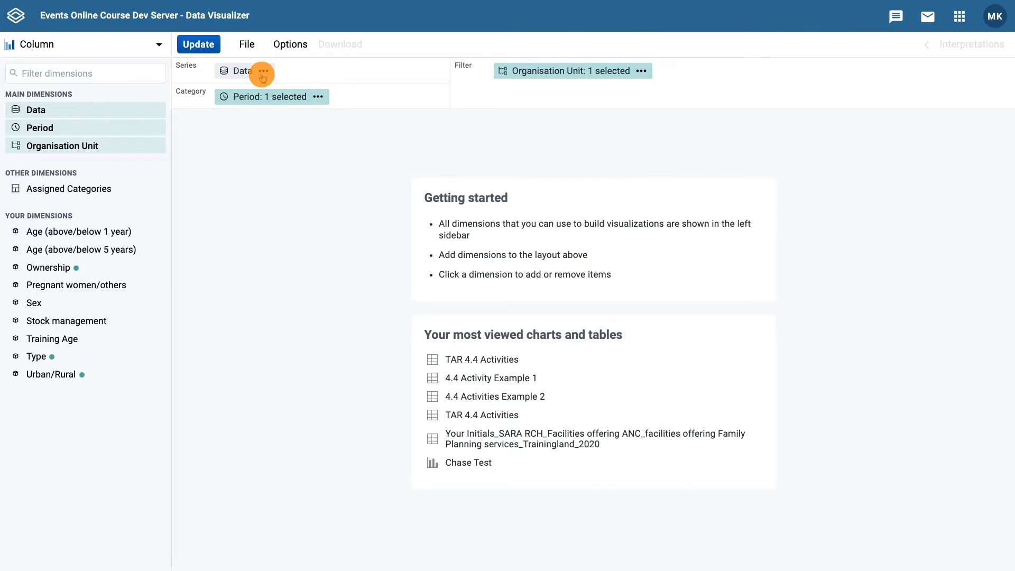
{"action": "mouse_move", "coordinate": [179, 108]}
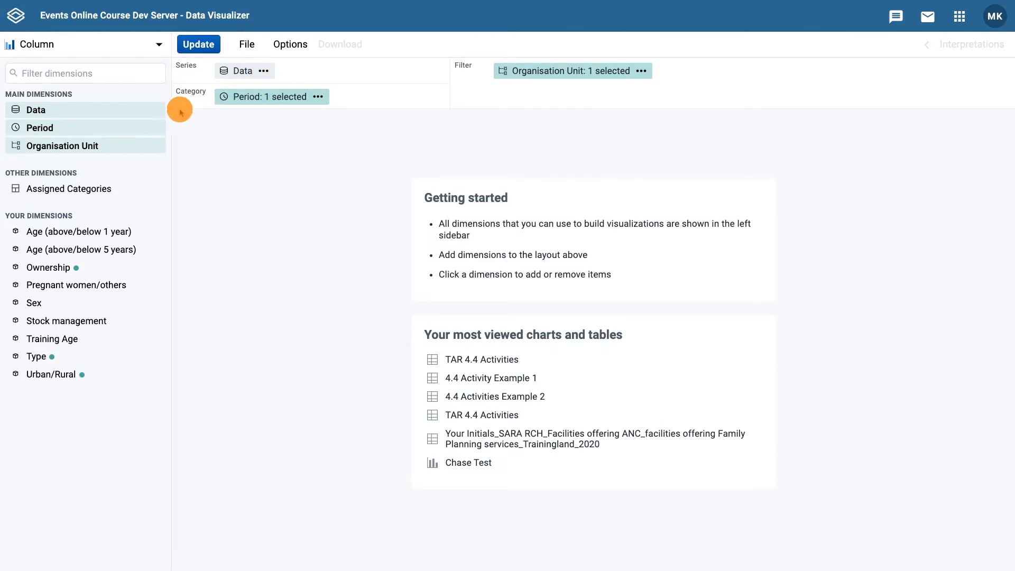
Set the visualization type to Line.
{"action": "left_click", "coordinate": [160, 44]}
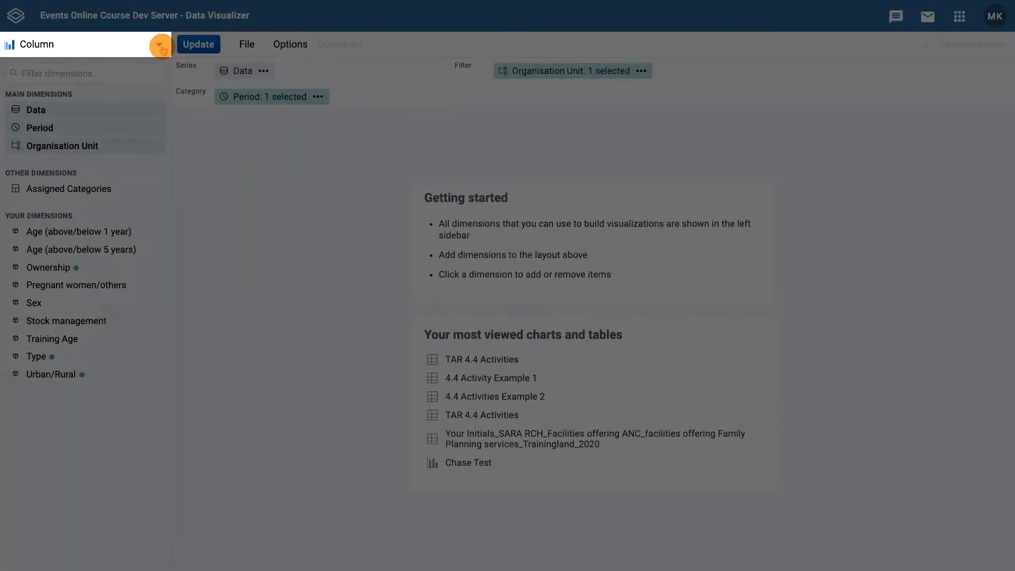
{"action": "left_click", "coordinate": [159, 45]}
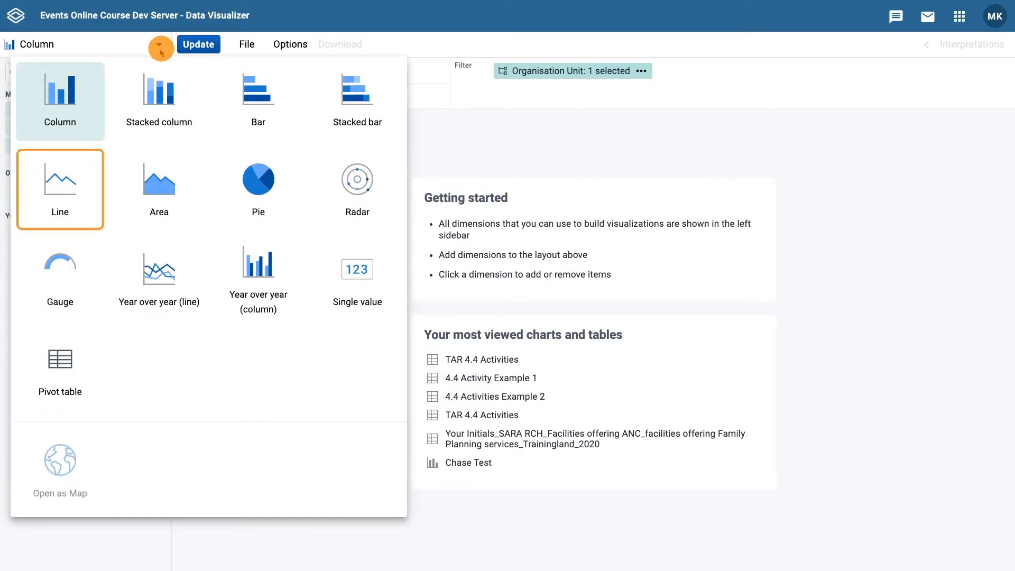
{"action": "left_click", "coordinate": [59, 190]}
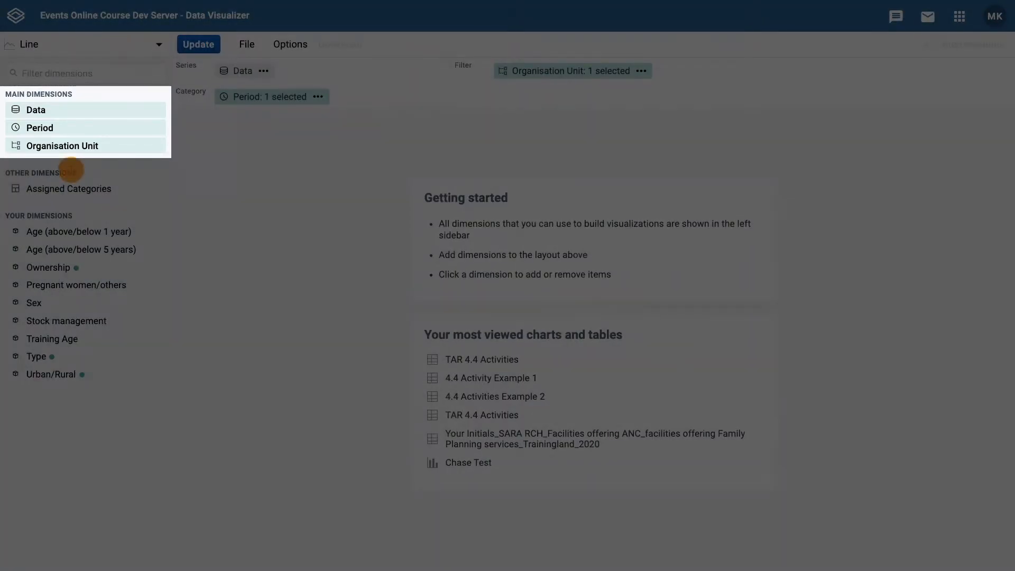
In the Data dimension, choose Program indicators as the data type.
{"action": "left_click", "coordinate": [36, 108]}
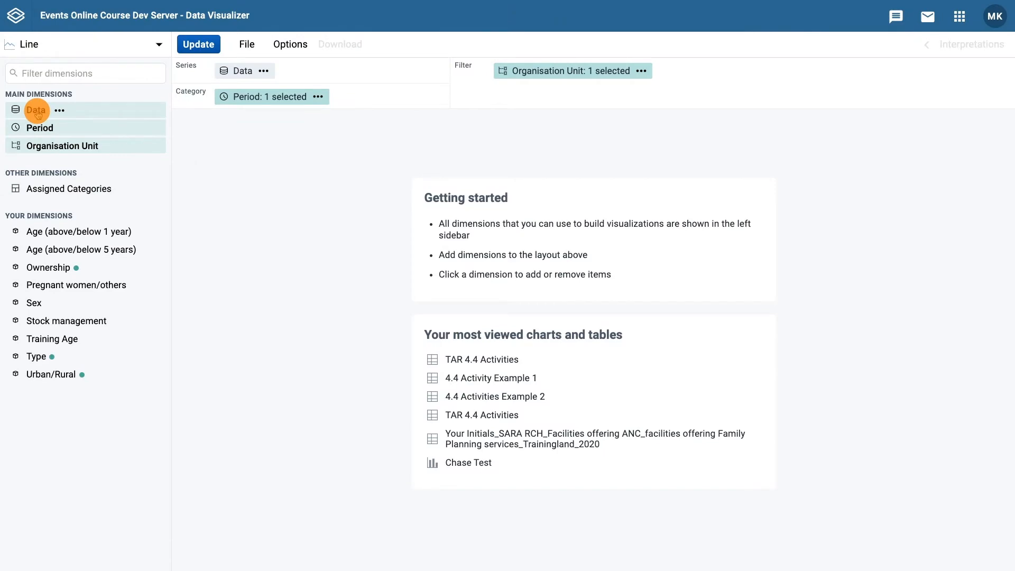
{"action": "left_click", "coordinate": [36, 109]}
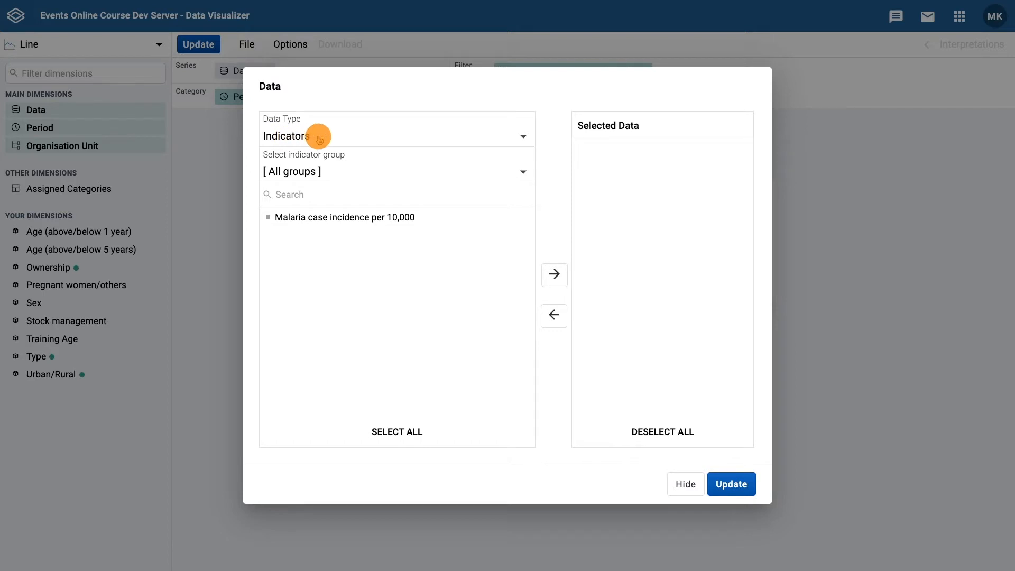
{"action": "left_click", "coordinate": [394, 136]}
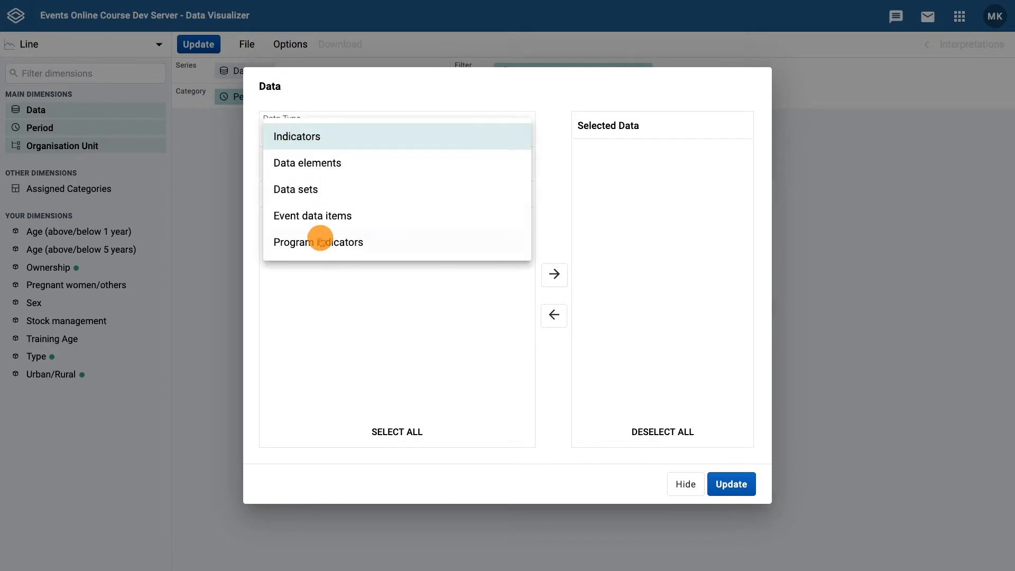
{"action": "left_click", "coordinate": [318, 241]}
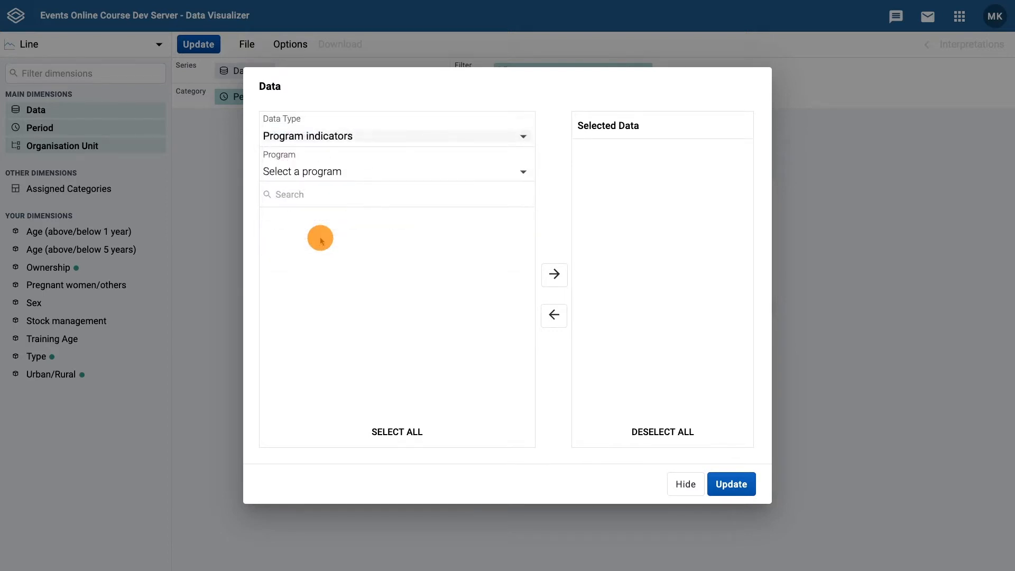
Pick the Malaria Case Management program and add its malaria case indicators.
{"action": "left_click", "coordinate": [394, 171]}
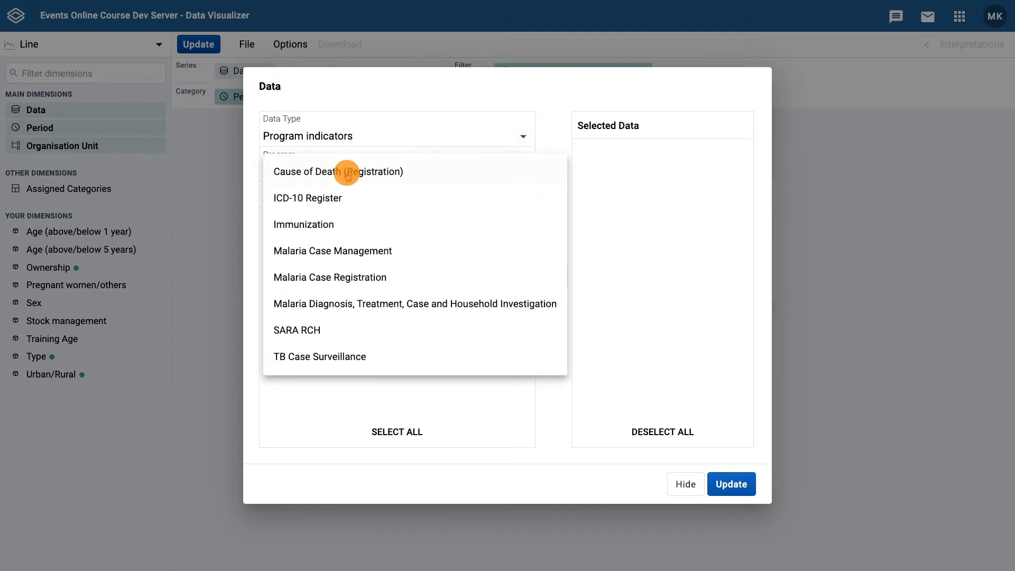
{"action": "mouse_move", "coordinate": [345, 251]}
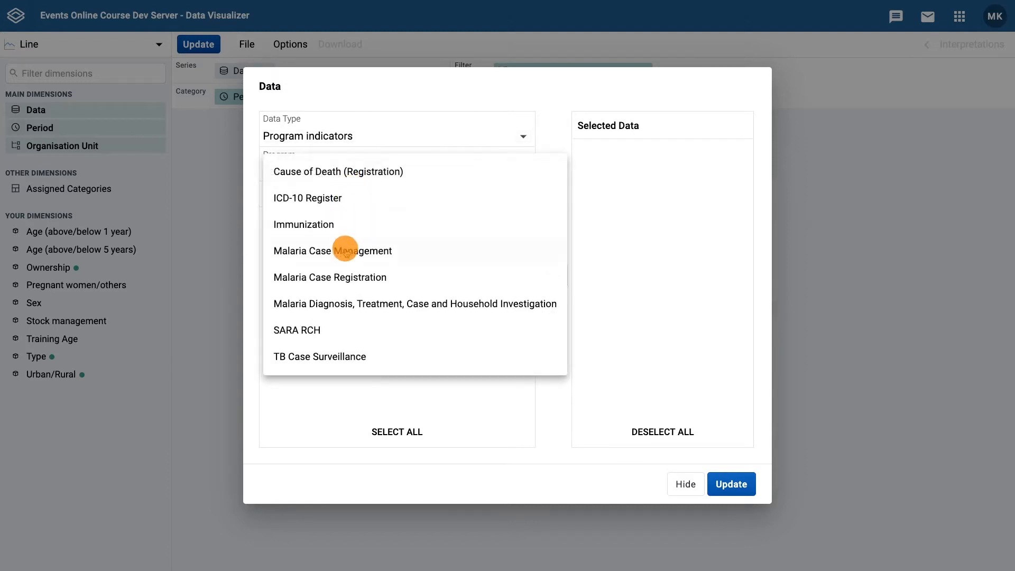
{"action": "left_click", "coordinate": [333, 251]}
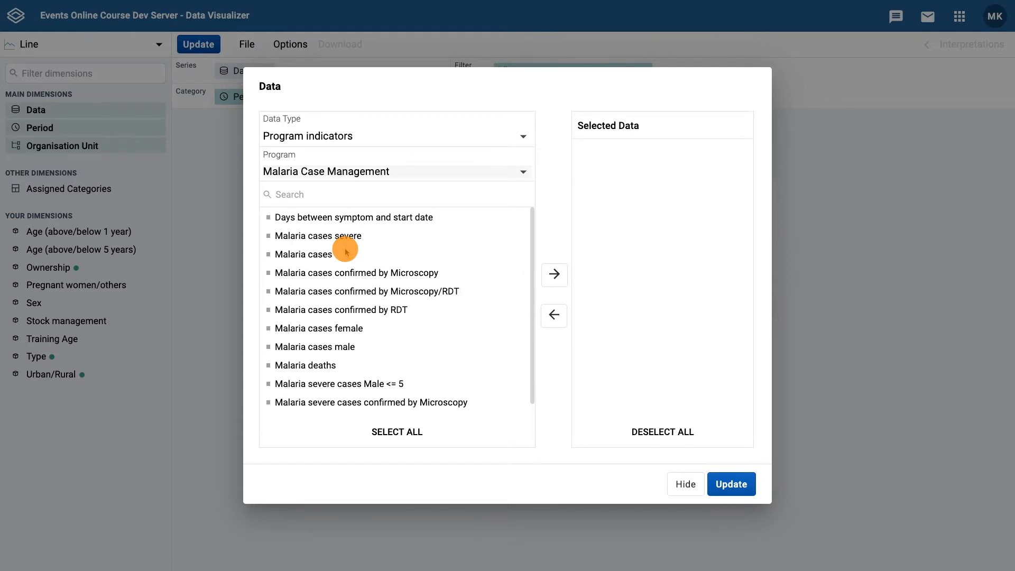
{"action": "mouse_move", "coordinate": [448, 255]}
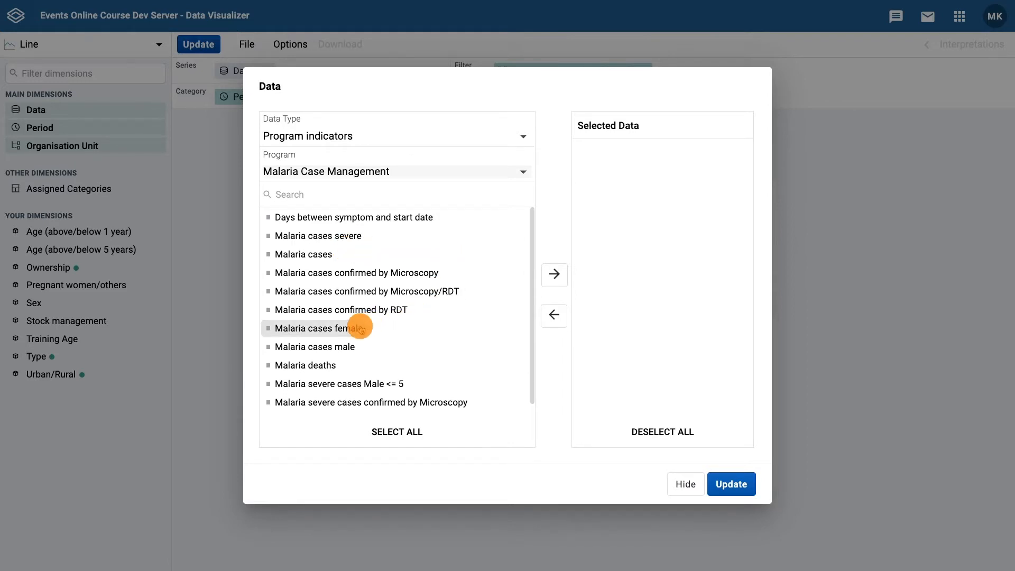
{"action": "mouse_move", "coordinate": [350, 330]}
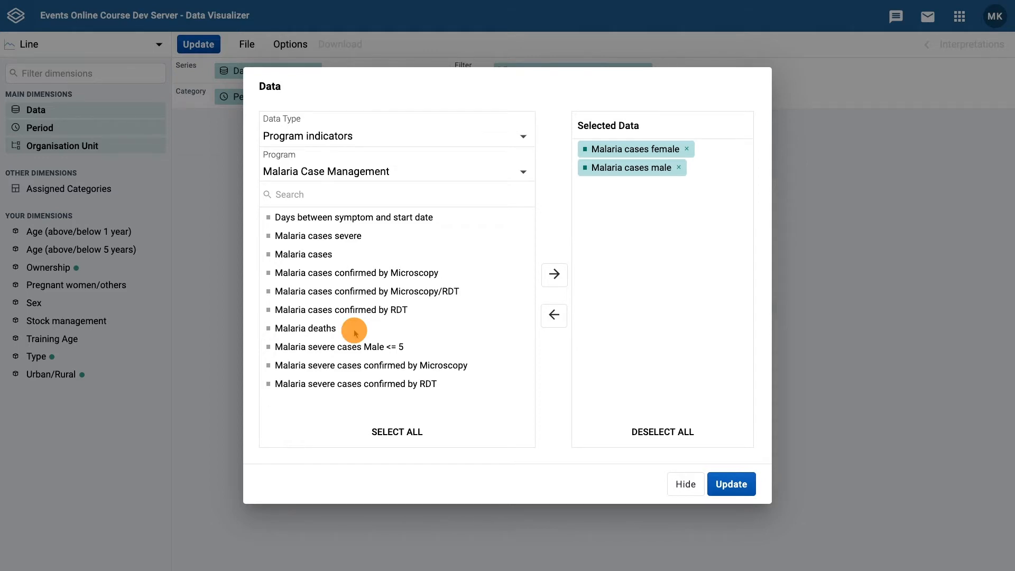
{"action": "double_click", "coordinate": [302, 253]}
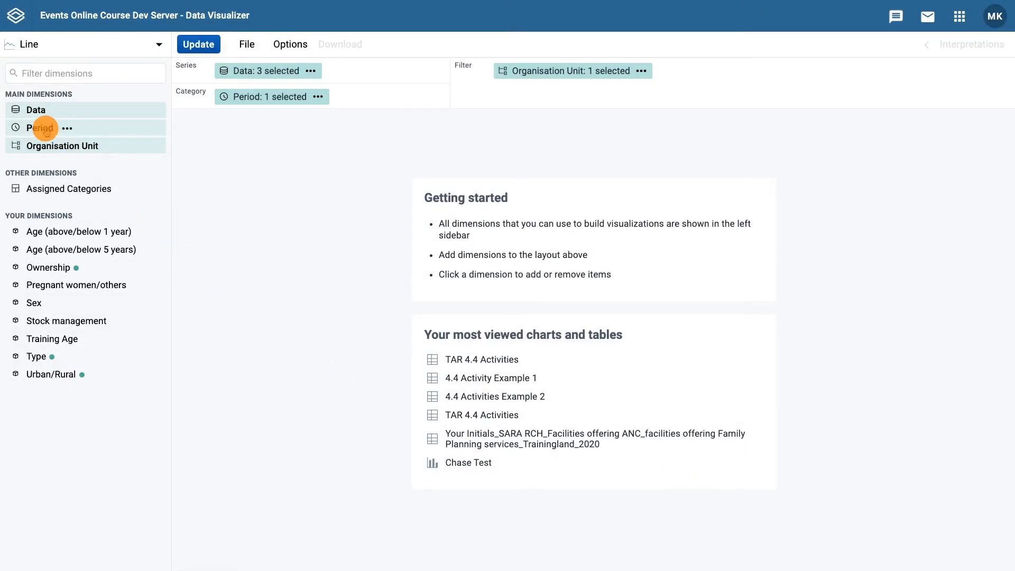
In the Period dimension, switch to fixed monthly periods for 2019.
{"action": "left_click", "coordinate": [39, 127]}
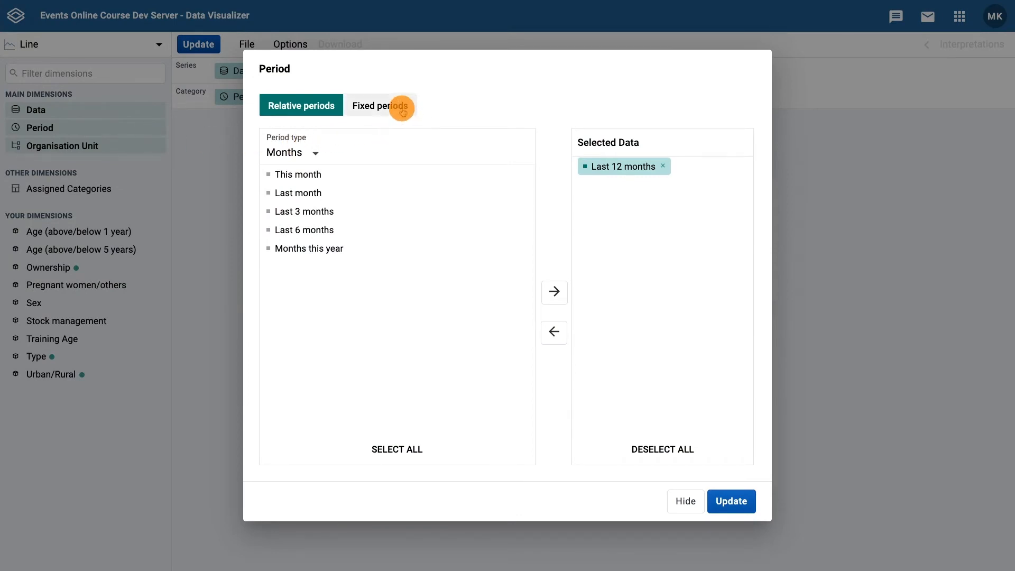
{"action": "left_click", "coordinate": [380, 105]}
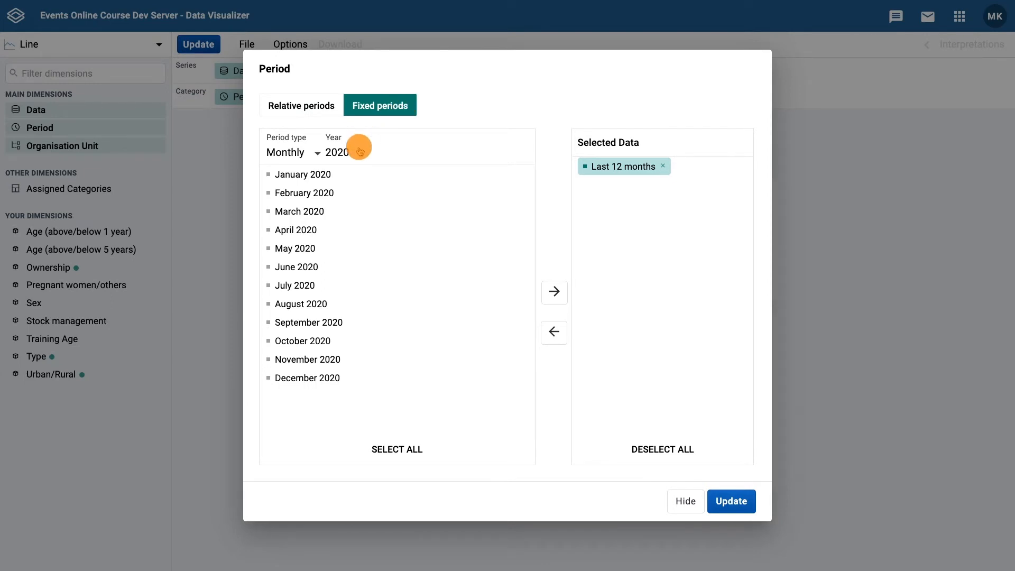
{"action": "left_click", "coordinate": [336, 153]}
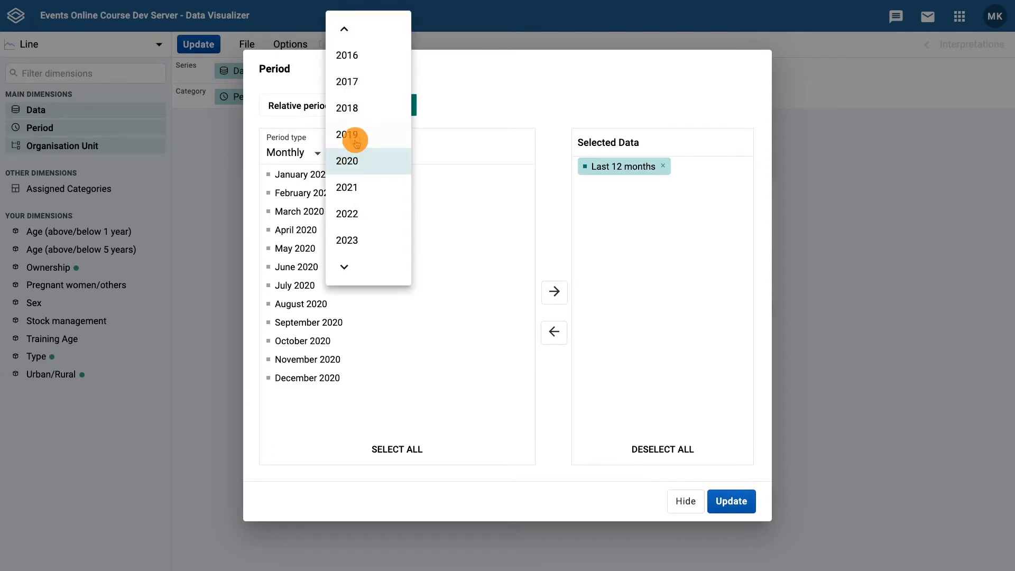
{"action": "left_click", "coordinate": [347, 134]}
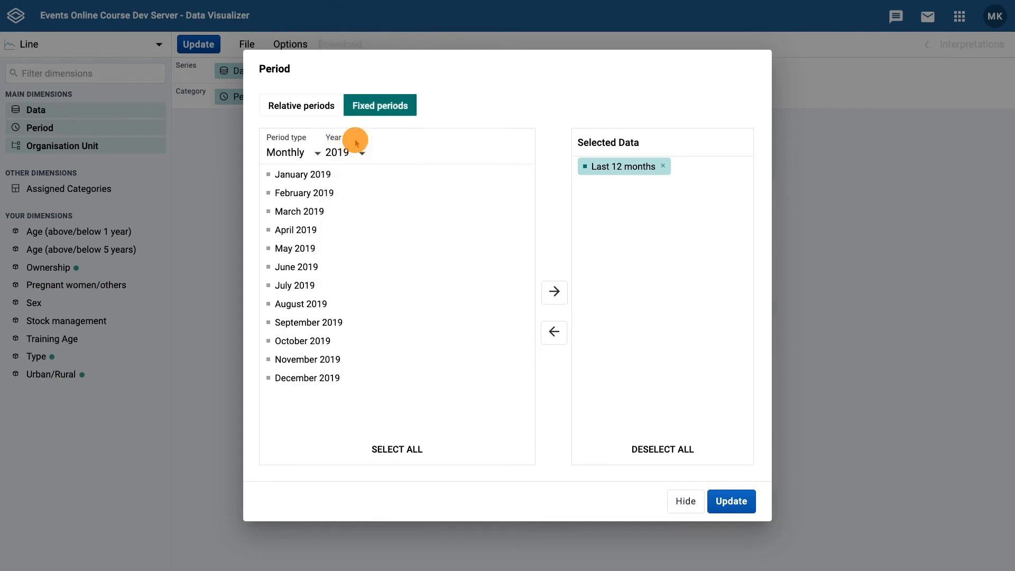
{"action": "mouse_move", "coordinate": [355, 150]}
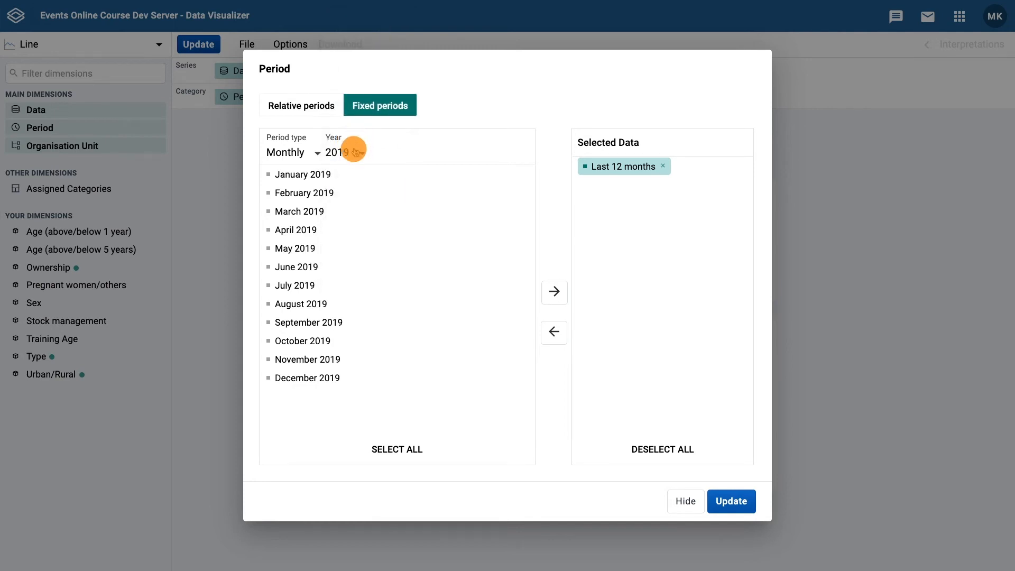
Select July–December 2019, remove Last 12 months and close the period window.
{"action": "left_click", "coordinate": [295, 284]}
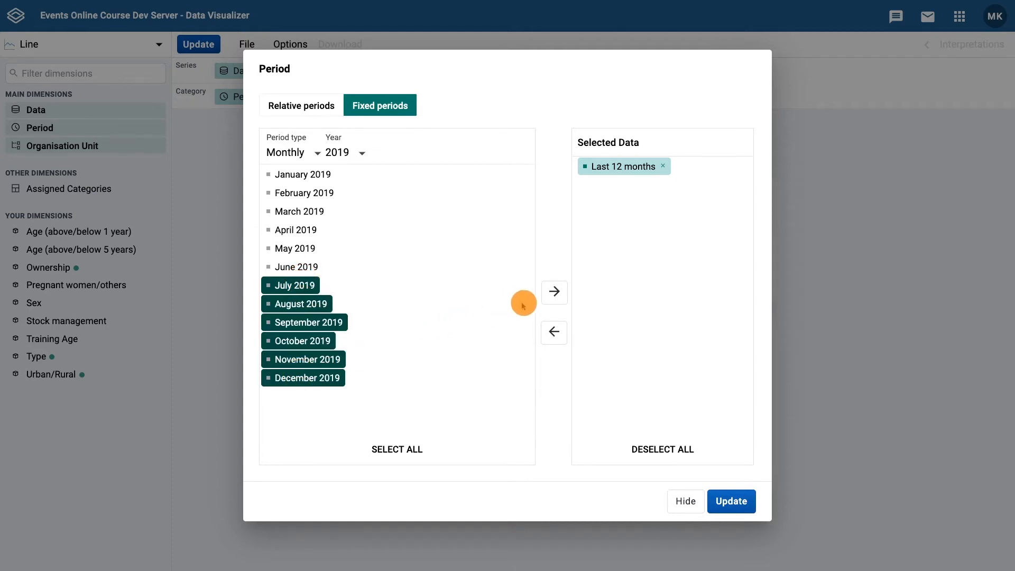
{"action": "left_click", "coordinate": [553, 292]}
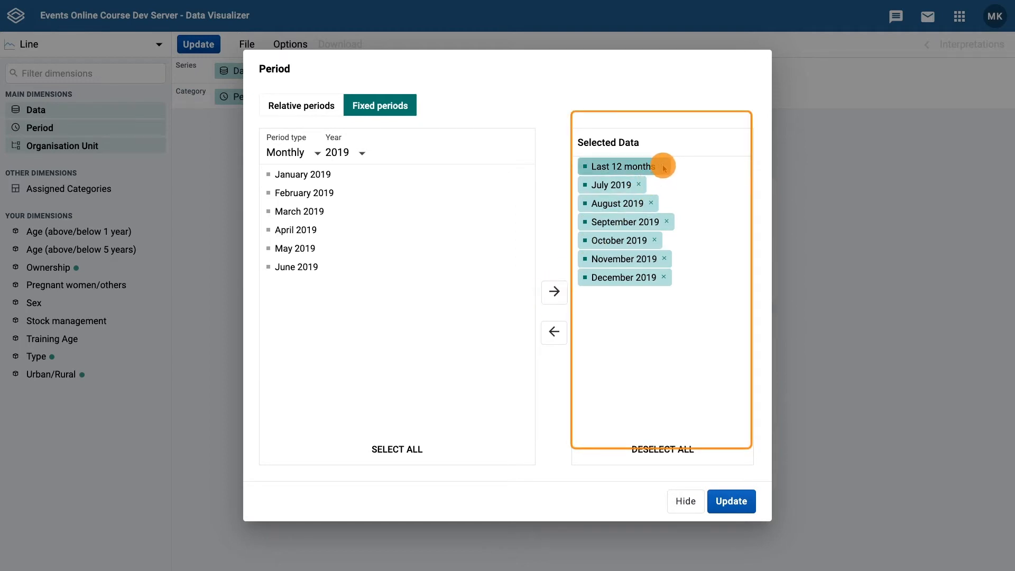
{"action": "left_click", "coordinate": [660, 166]}
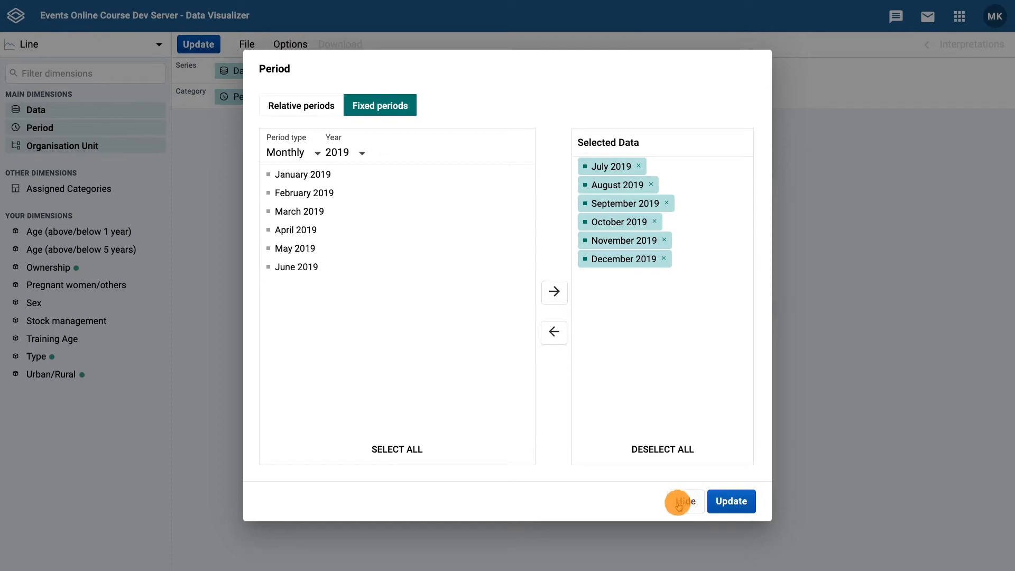
{"action": "left_click", "coordinate": [682, 500]}
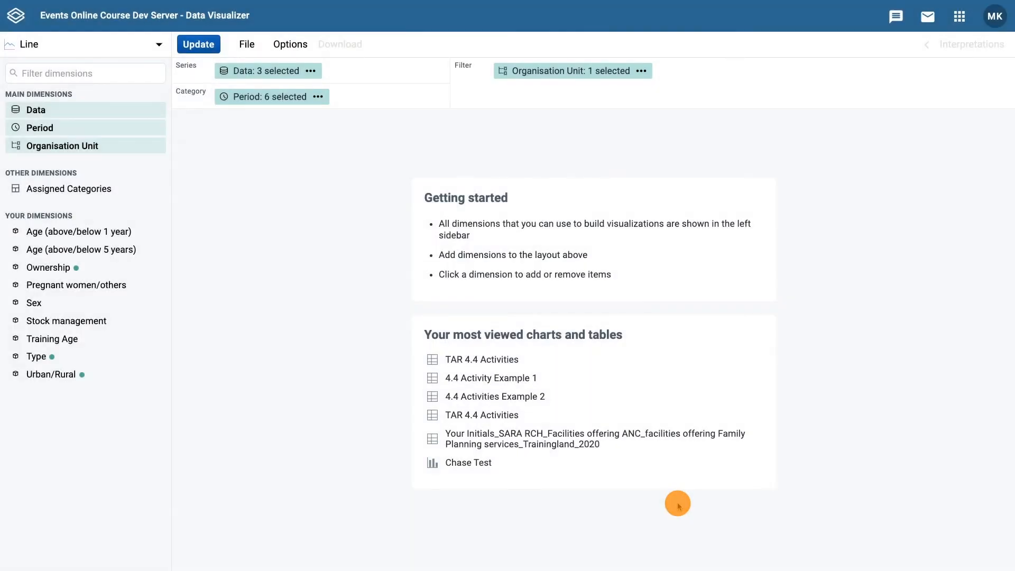
{"action": "mouse_move", "coordinate": [193, 231]}
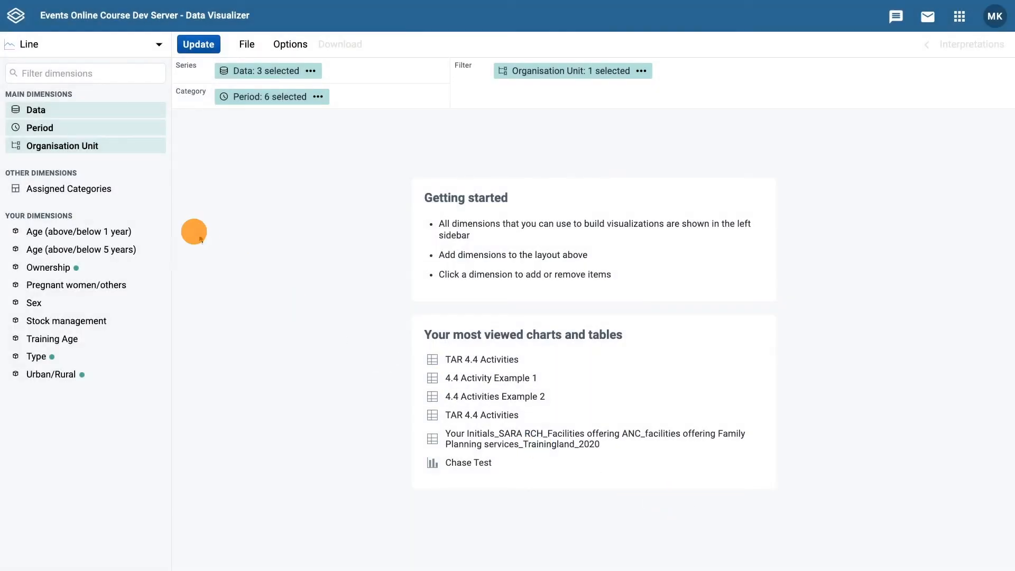
{"action": "mouse_move", "coordinate": [79, 145]}
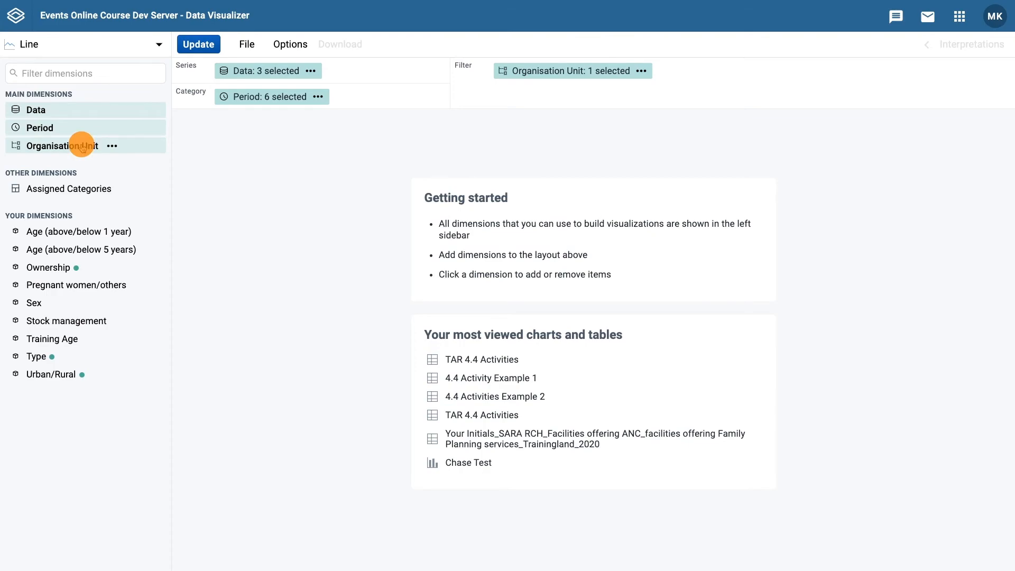
Review the Trainingland organisation unit, then switch the chart type to Column.
{"action": "left_click", "coordinate": [61, 144]}
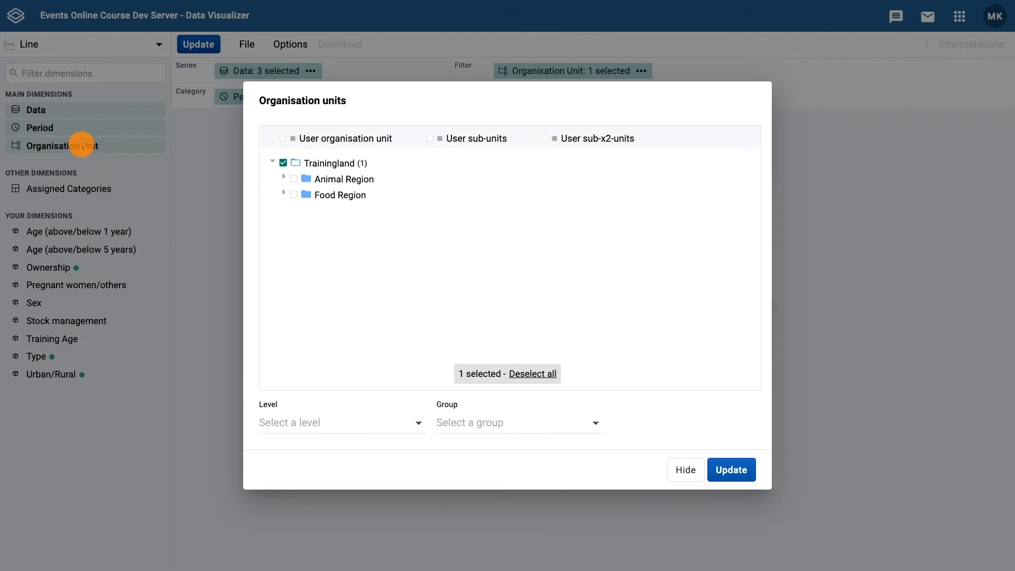
{"action": "mouse_move", "coordinate": [263, 166]}
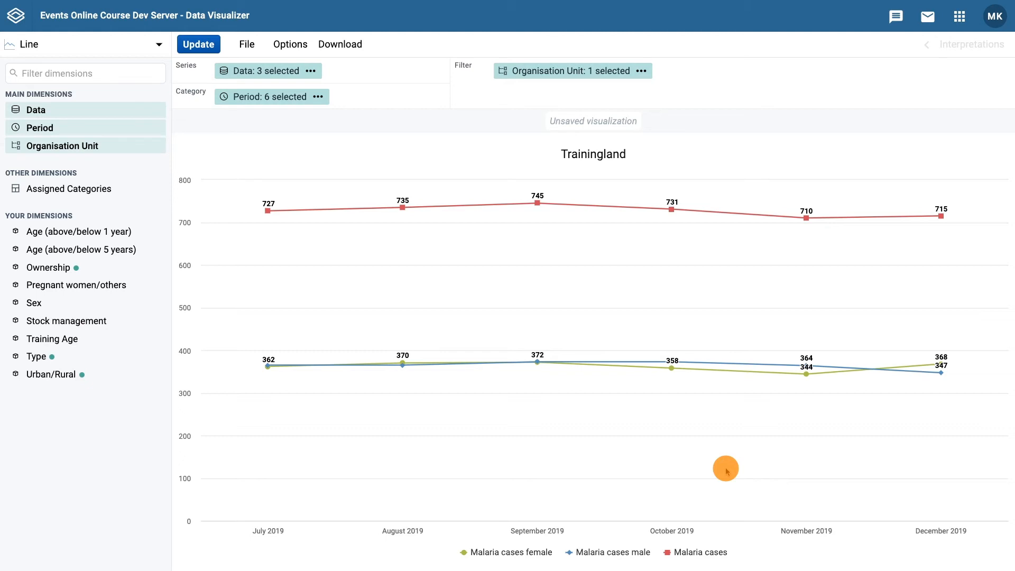
{"action": "mouse_move", "coordinate": [996, 557]}
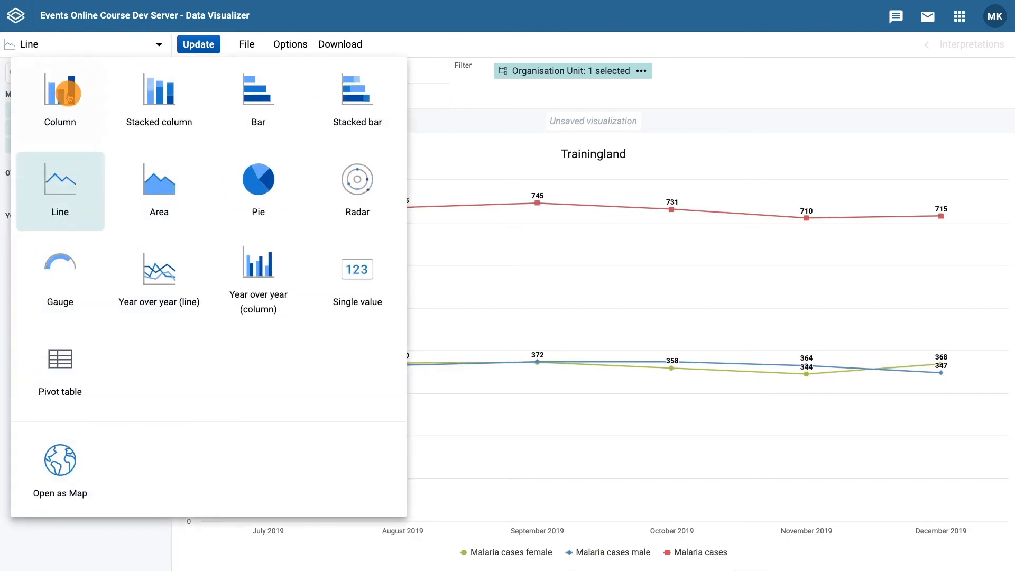
{"action": "left_click", "coordinate": [59, 91]}
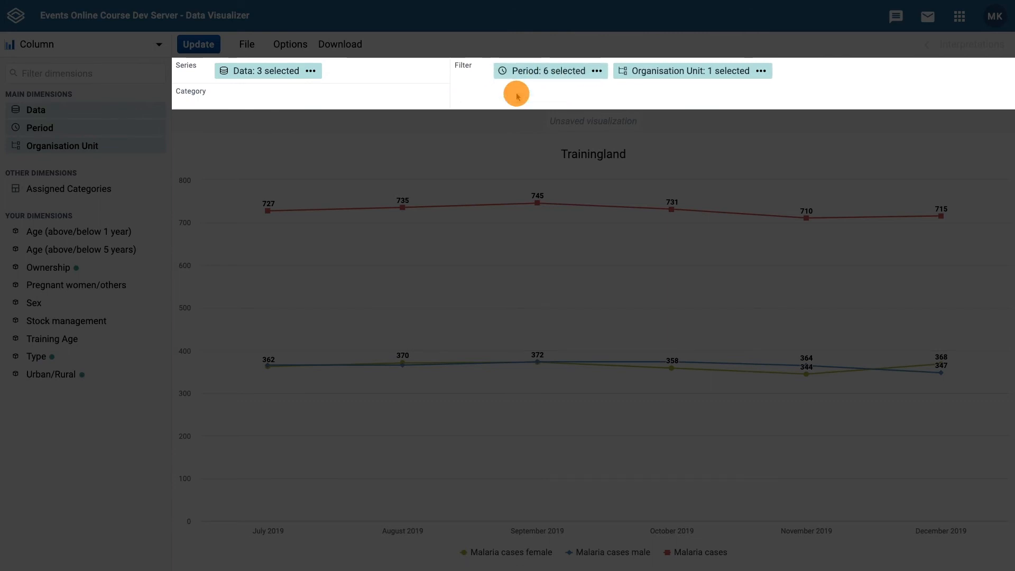
{"action": "mouse_move", "coordinate": [641, 70]}
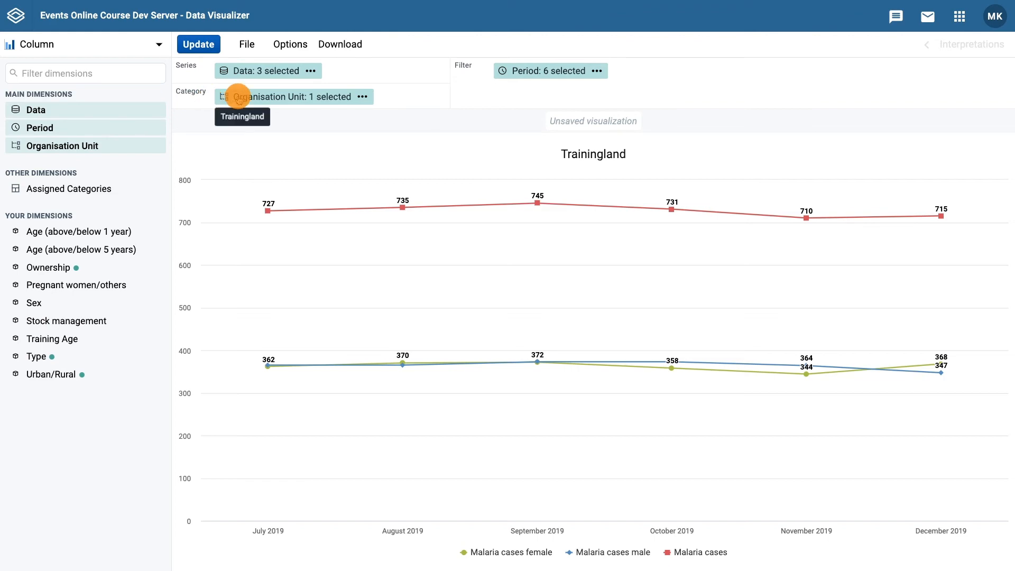
Set the organisation unit level to District and redraw the column chart.
{"action": "left_click", "coordinate": [292, 96]}
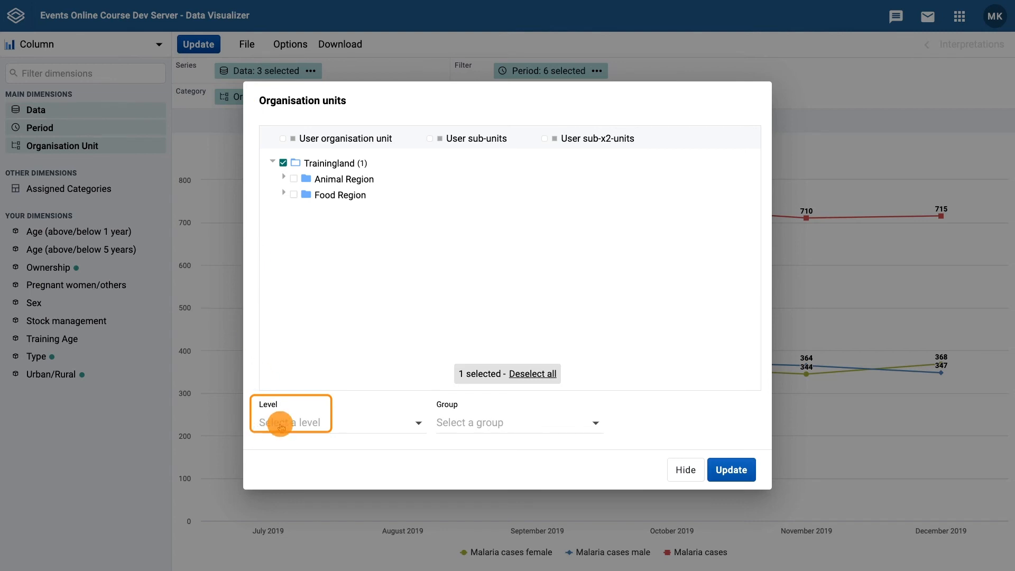
{"action": "left_click", "coordinate": [290, 421]}
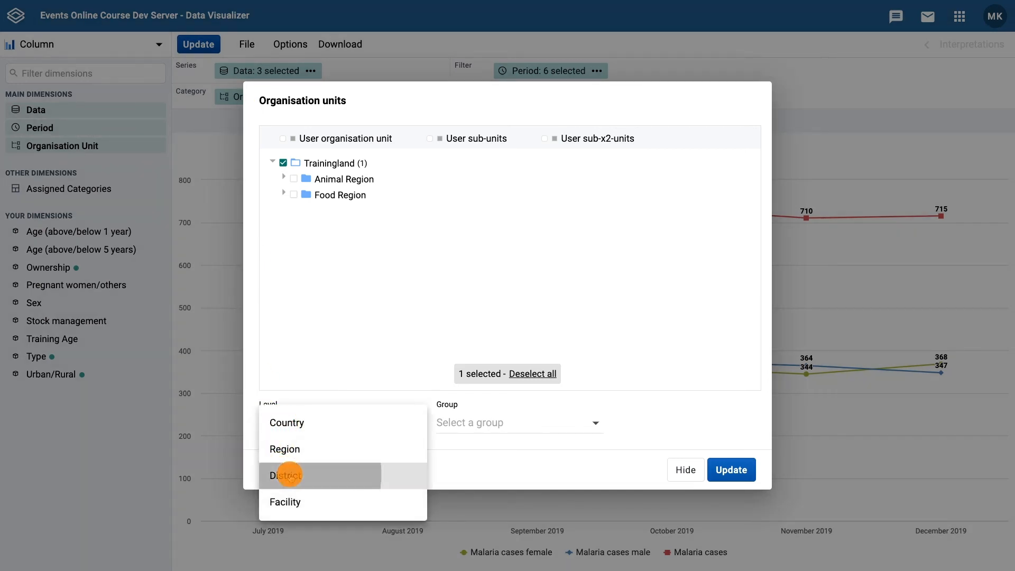
{"action": "left_click", "coordinate": [291, 475]}
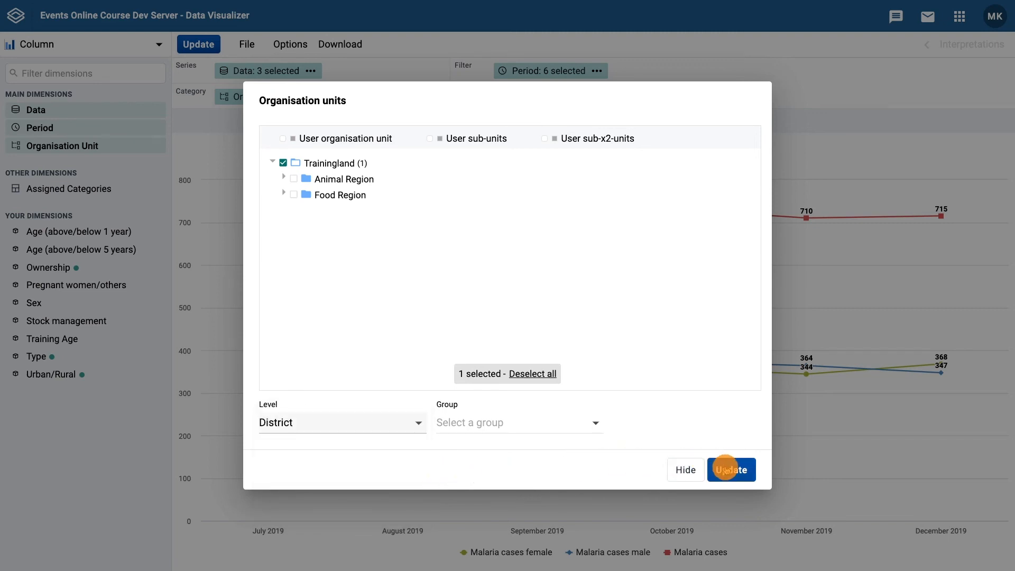
{"action": "left_click", "coordinate": [730, 469]}
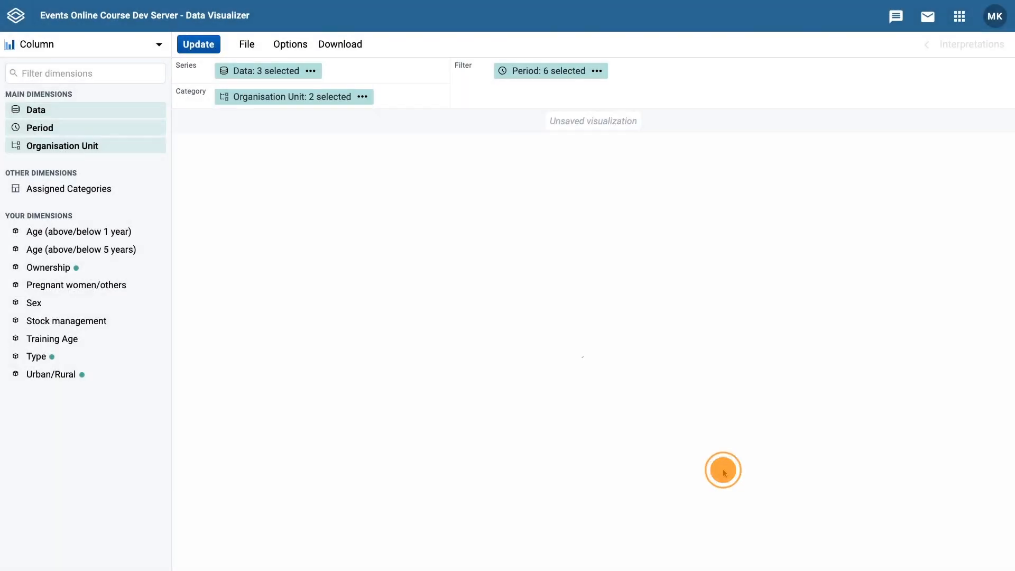
{"action": "left_click", "coordinate": [197, 45]}
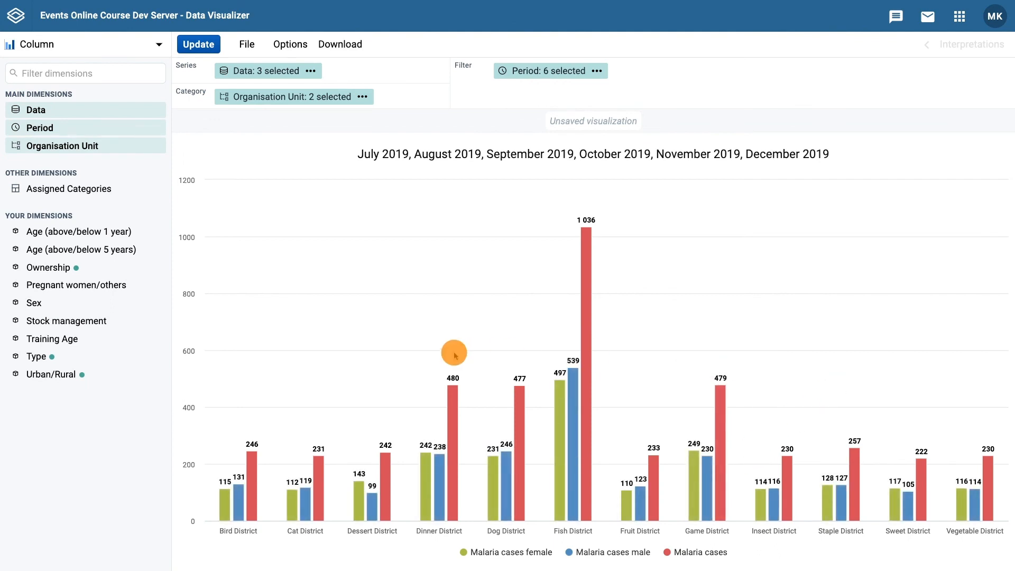
{"action": "mouse_move", "coordinate": [192, 146]}
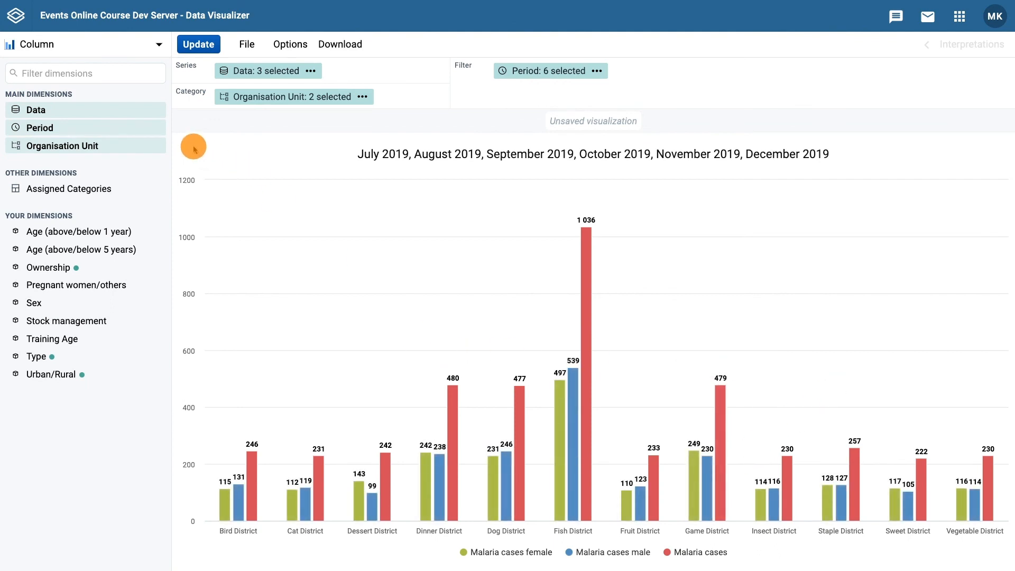